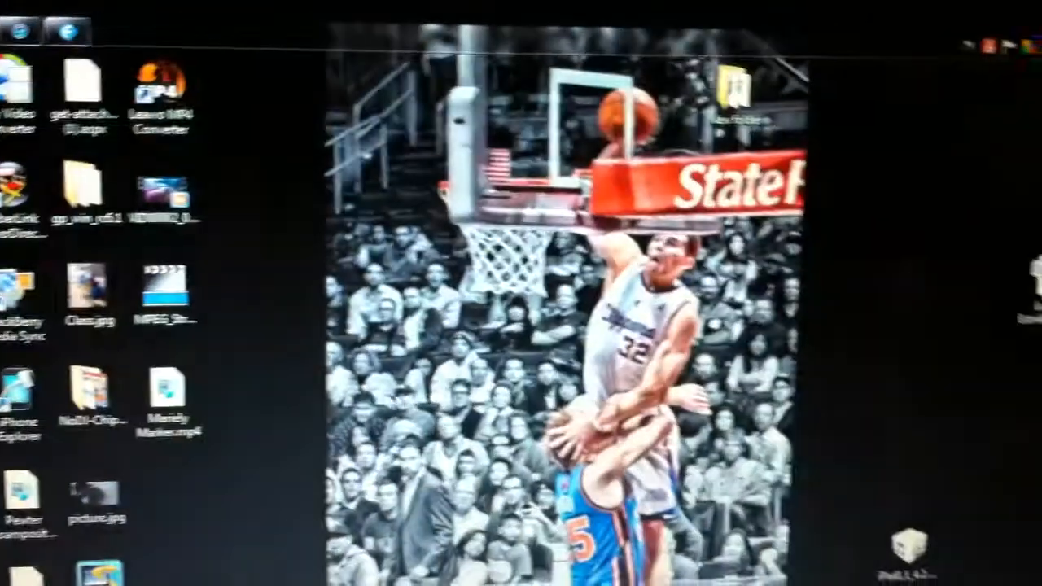
# Step: Open the Videos library from the Start menu, showing its MP4 files
pyautogui.click(22, 94)
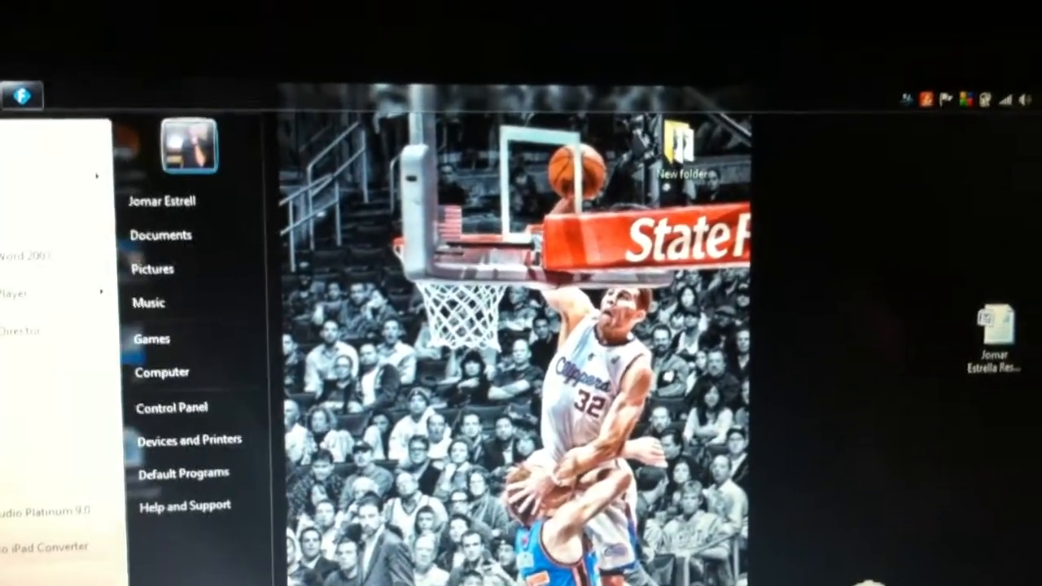
pyautogui.click(159, 234)
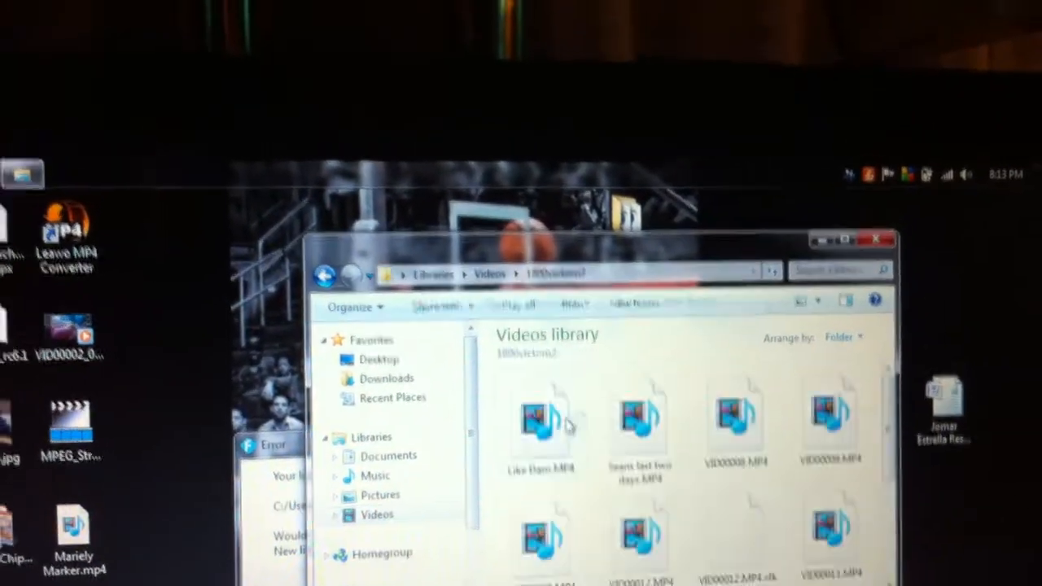
# Step: Navigate to the Pictures library and open the Video For Ipad folder
pyautogui.rightClick(540, 431)
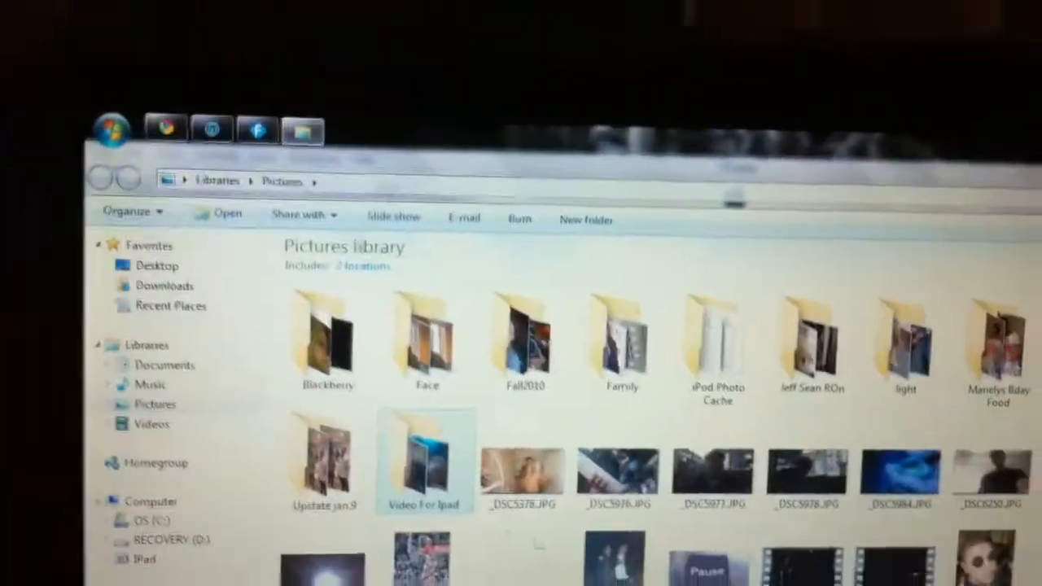
pyautogui.doubleClick(423, 456)
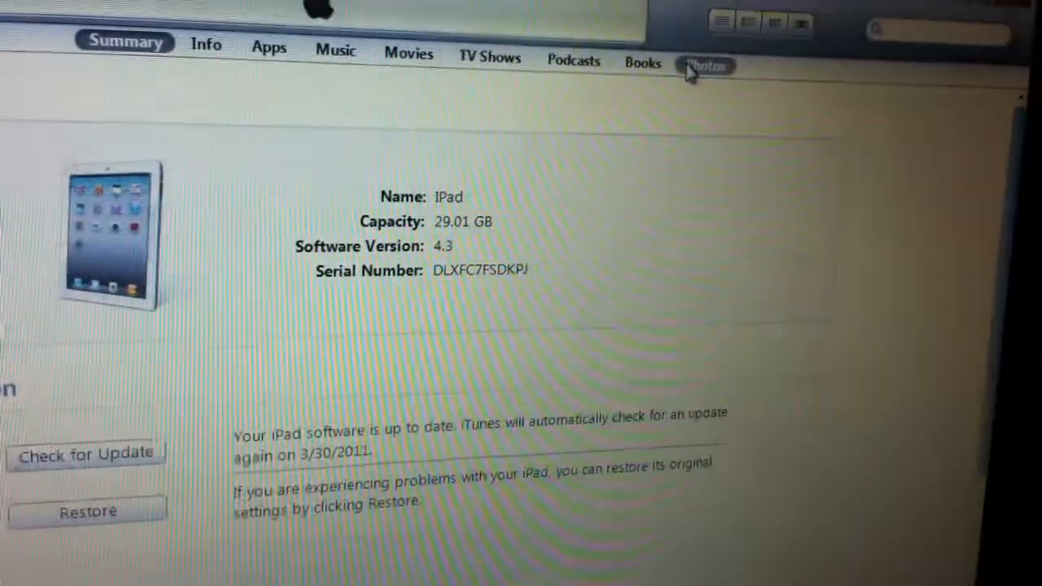
# Step: Go to the iPad's Photos sync page and scroll to the folder selection list
pyautogui.click(707, 65)
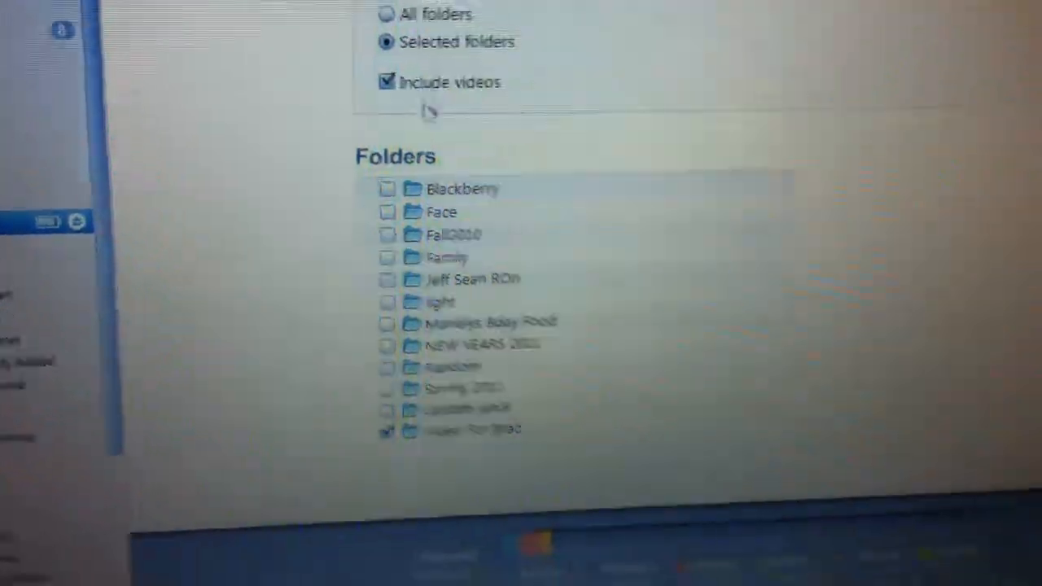
pyautogui.scroll(-3)
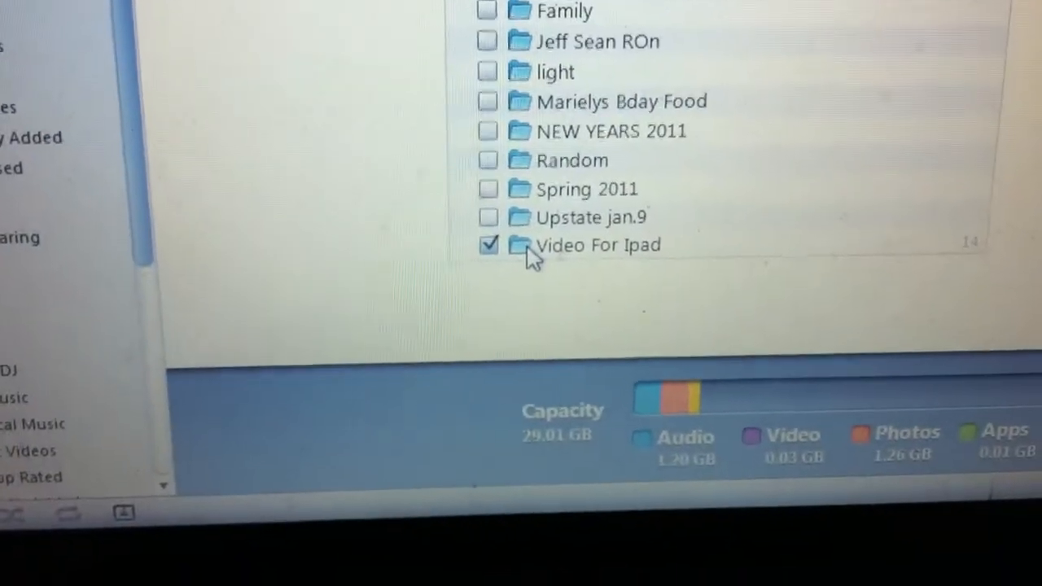